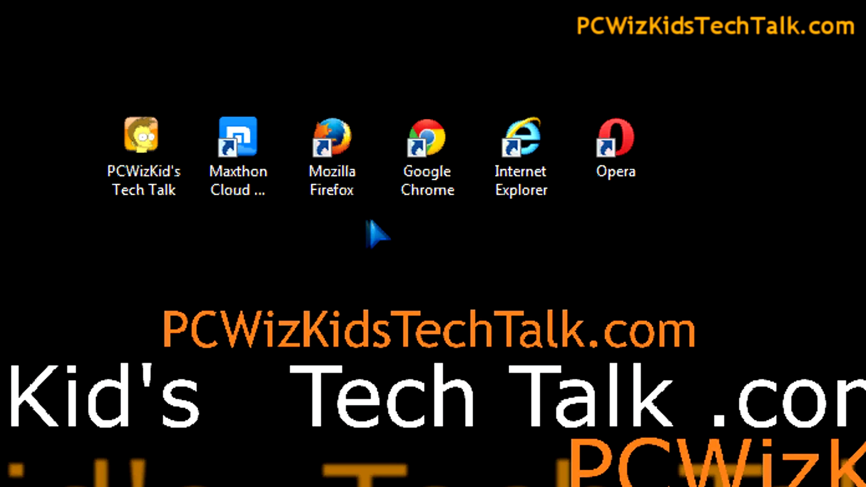
{"action": "mouse_move", "coordinate": [422, 227]}
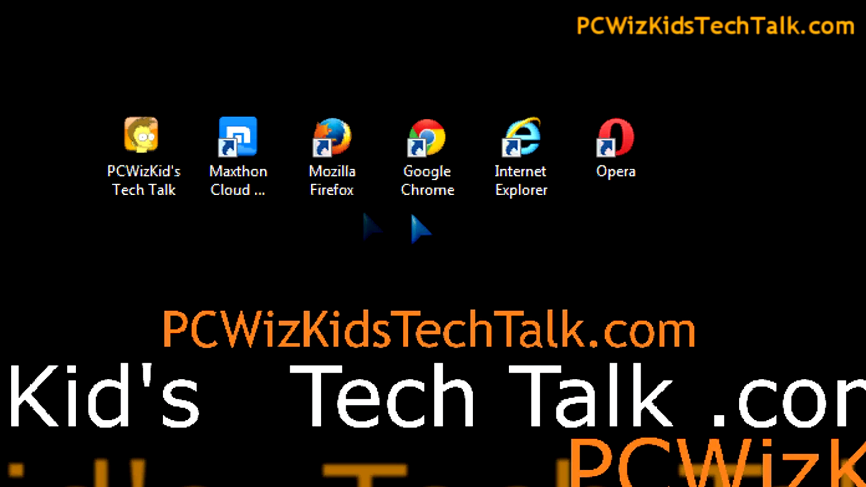
{"action": "mouse_move", "coordinate": [401, 252]}
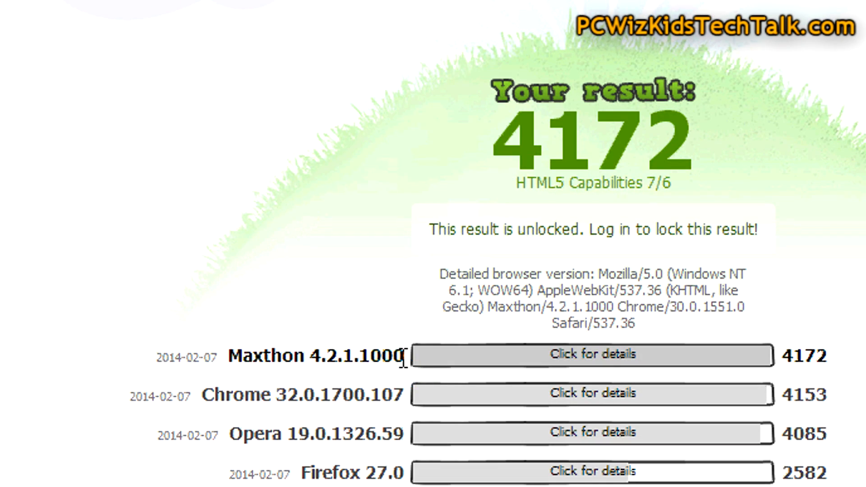
{"action": "scroll", "scroll_direction": "down", "scroll_amount": 3}
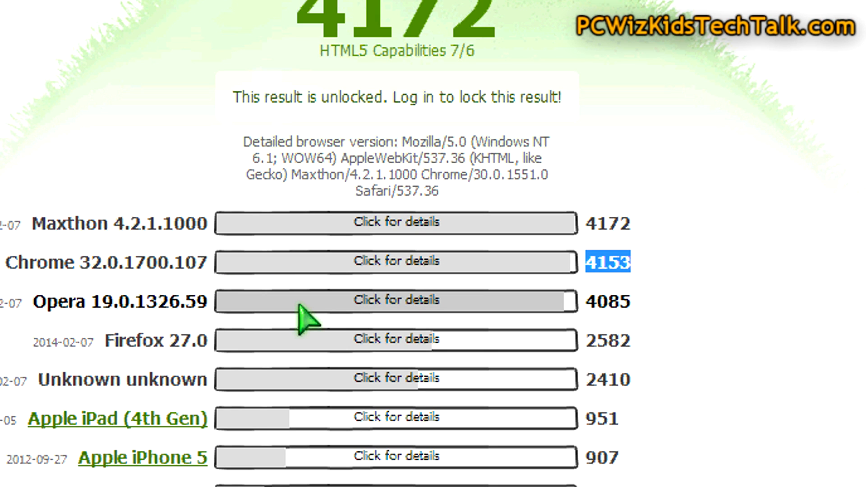
{"action": "mouse_move", "coordinate": [323, 345]}
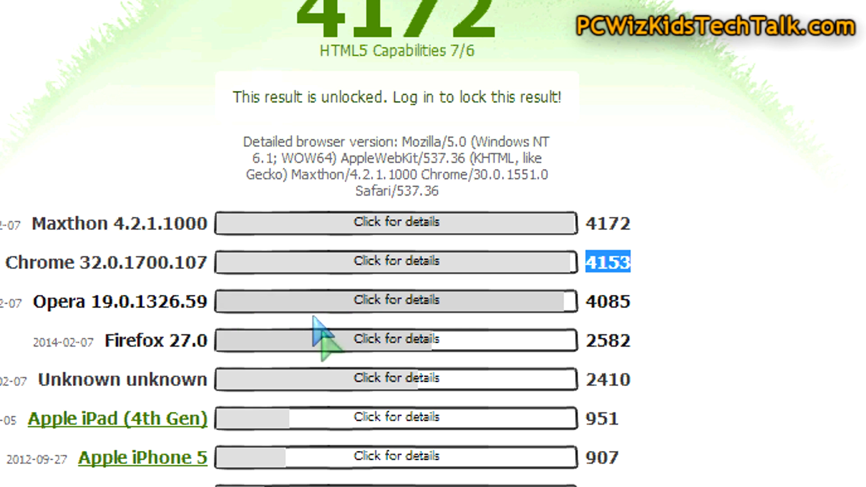
{"action": "scroll", "scroll_direction": "down", "scroll_amount": 3}
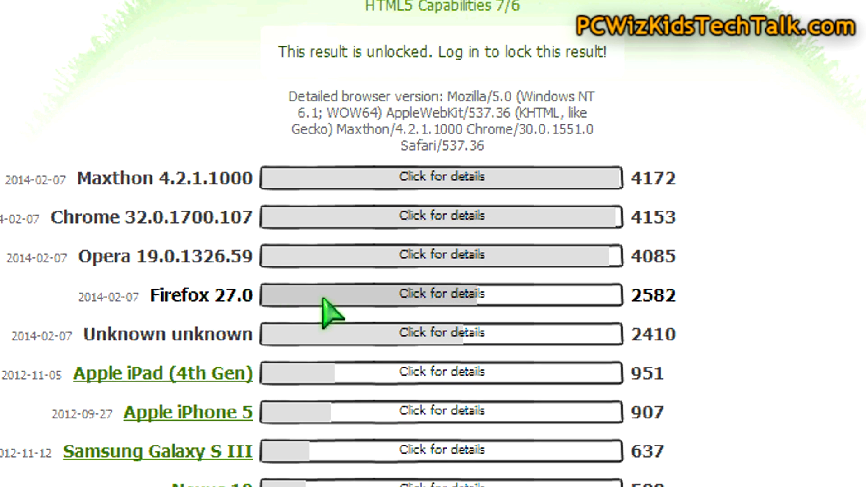
{"action": "mouse_move", "coordinate": [384, 318]}
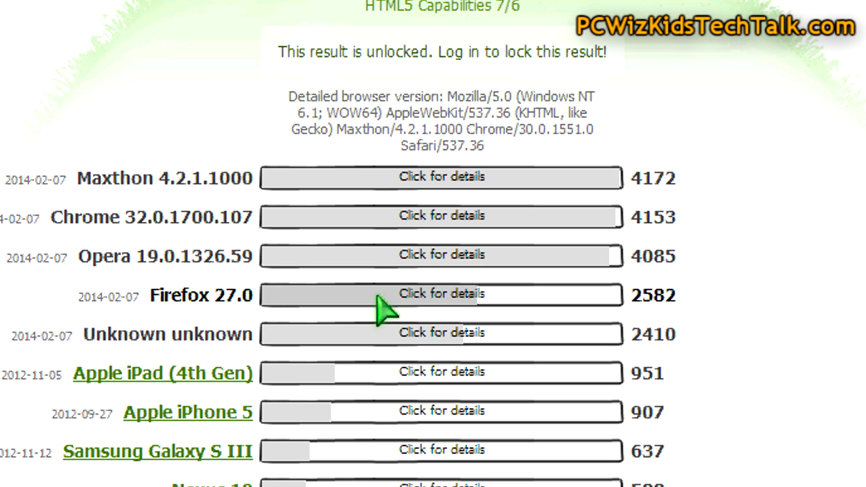
{"action": "scroll", "scroll_direction": "down", "scroll_amount": 3}
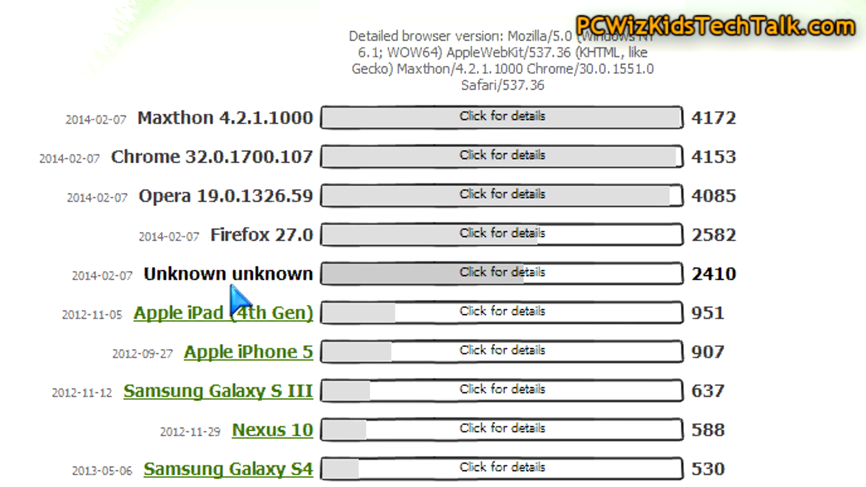
{"action": "mouse_move", "coordinate": [326, 284]}
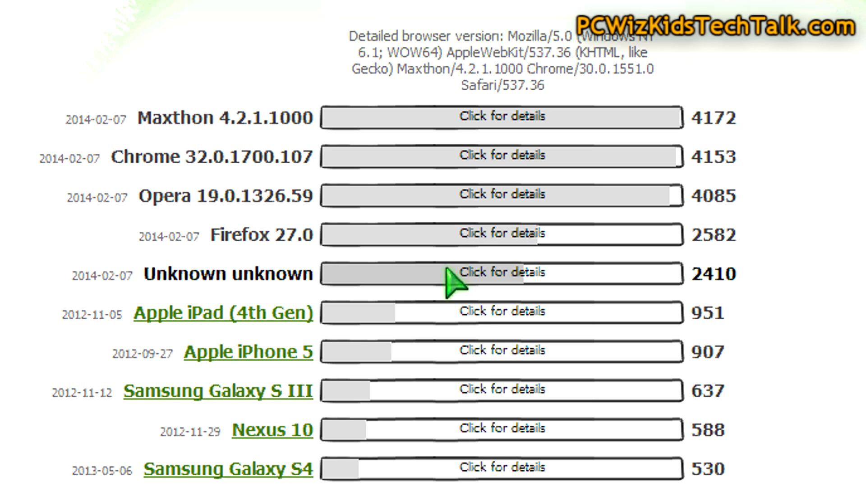
{"action": "mouse_move", "coordinate": [455, 307]}
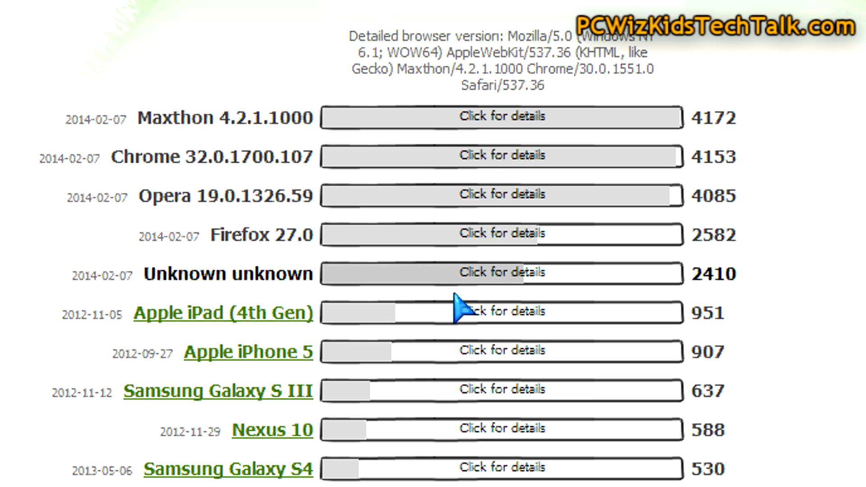
{"action": "mouse_move", "coordinate": [486, 157]}
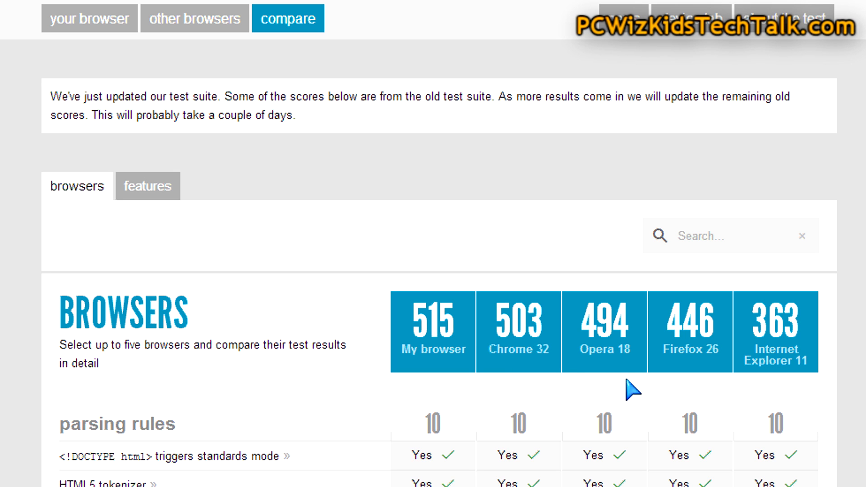
{"action": "scroll", "scroll_direction": "down", "scroll_amount": 3}
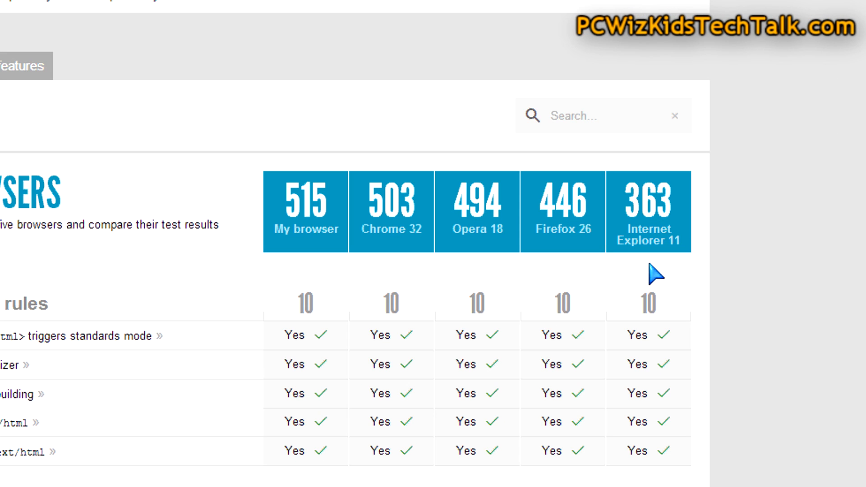
{"action": "mouse_move", "coordinate": [347, 279]}
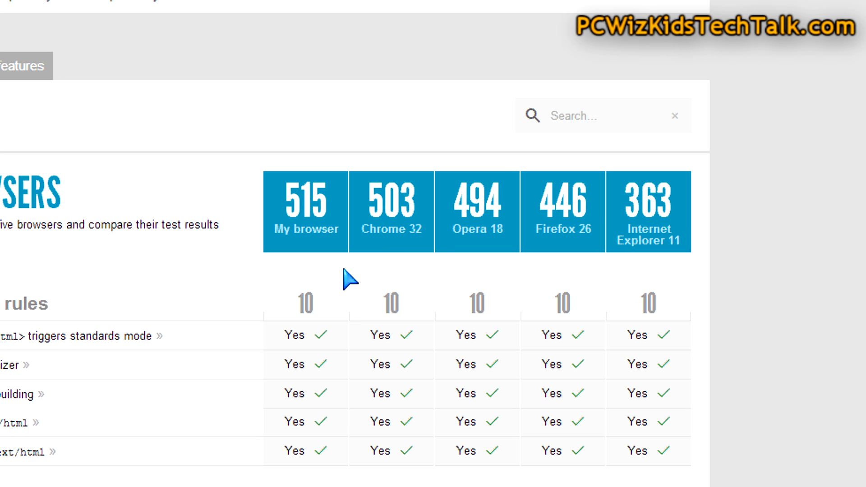
{"action": "mouse_move", "coordinate": [279, 284]}
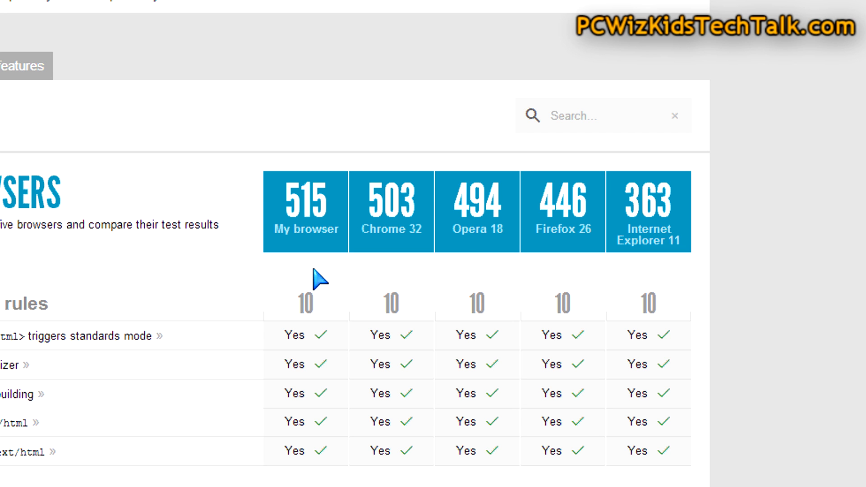
{"action": "scroll", "scroll_direction": "down", "scroll_amount": 3}
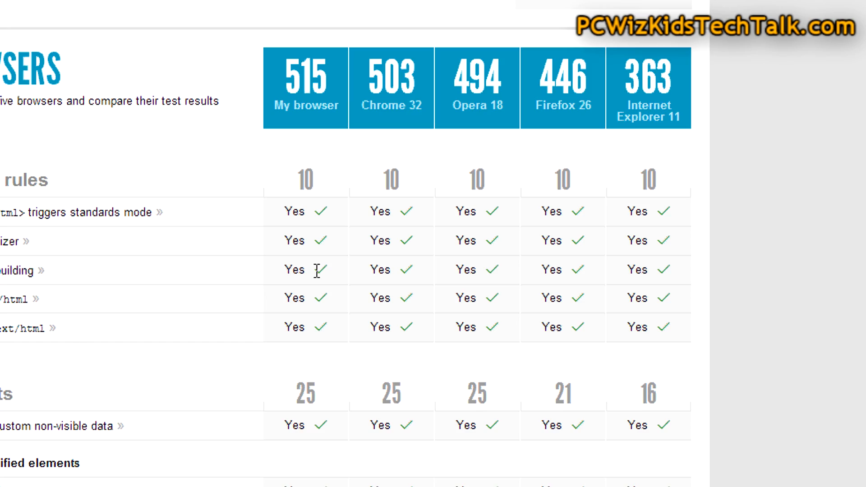
{"action": "scroll", "scroll_direction": "down", "scroll_amount": 3}
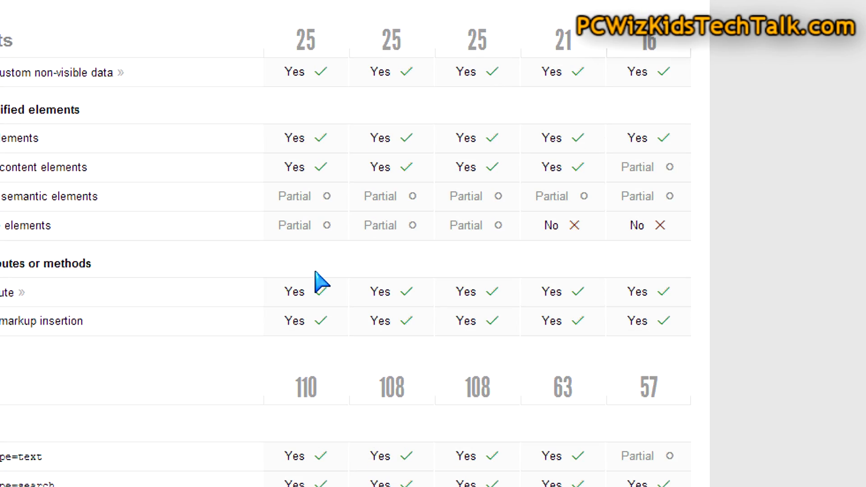
{"action": "scroll", "scroll_direction": "down", "scroll_amount": 3}
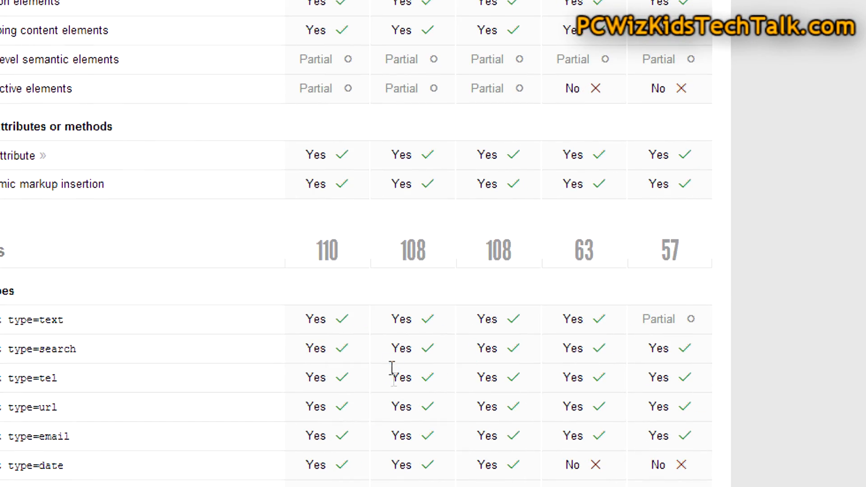
{"action": "scroll", "scroll_direction": "down", "scroll_amount": 3}
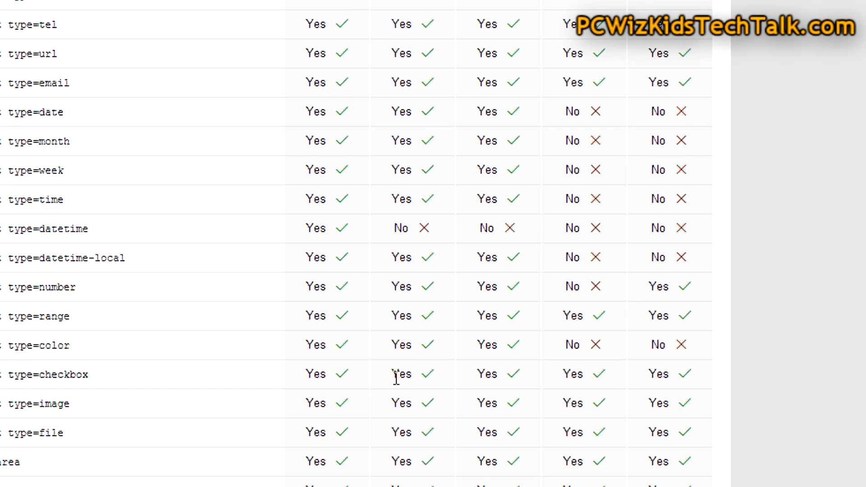
{"action": "scroll", "scroll_direction": "down", "scroll_amount": 3}
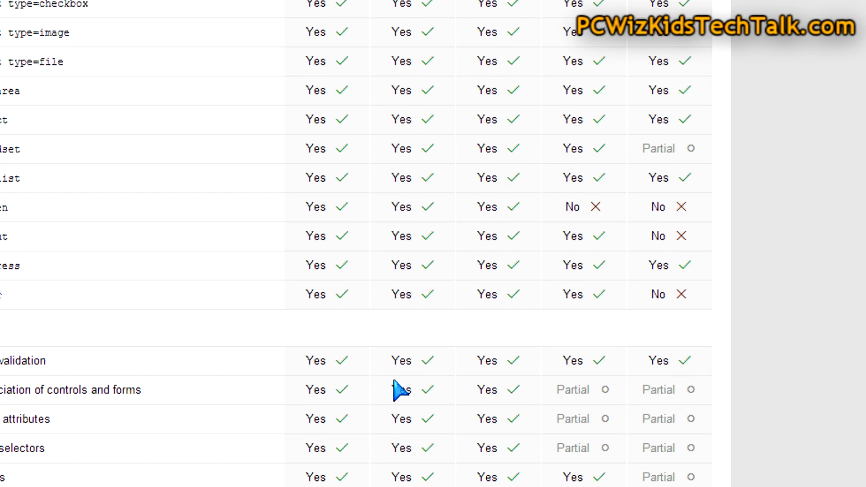
{"action": "scroll", "scroll_direction": "down", "scroll_amount": 3}
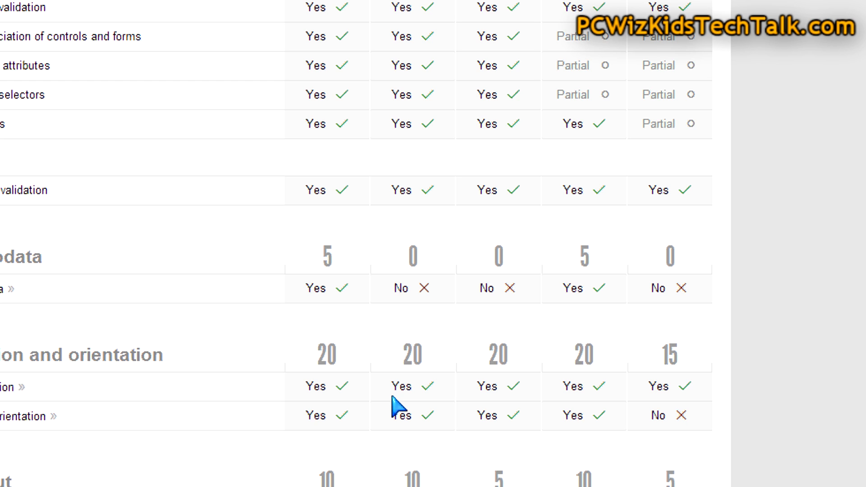
{"action": "scroll", "scroll_direction": "down", "scroll_amount": 3}
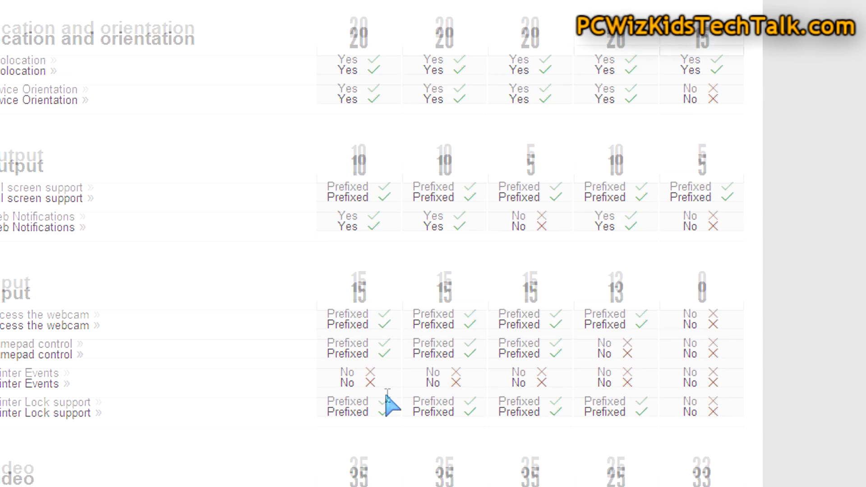
{"action": "scroll", "scroll_direction": "down", "scroll_amount": 3}
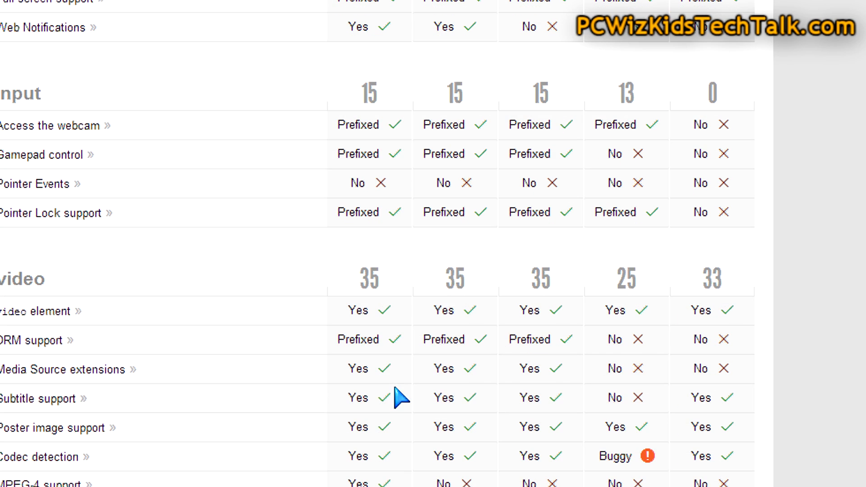
{"action": "scroll", "scroll_direction": "down", "scroll_amount": 3}
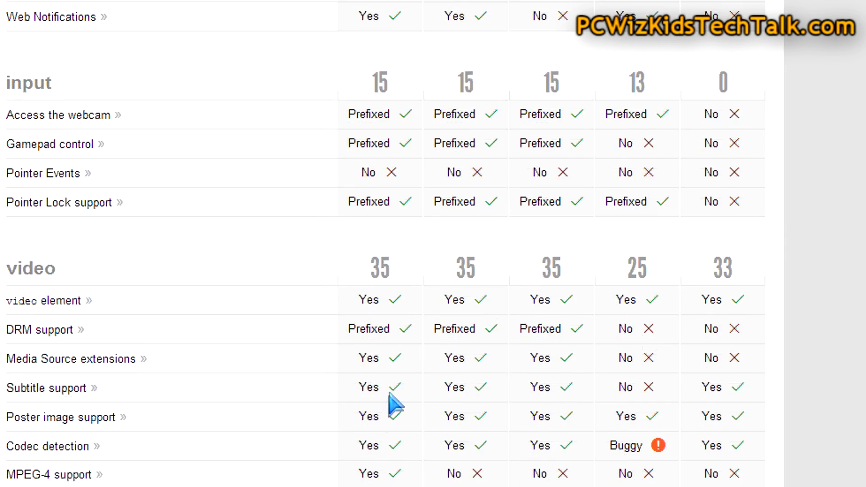
{"action": "scroll", "scroll_direction": "down", "scroll_amount": 3}
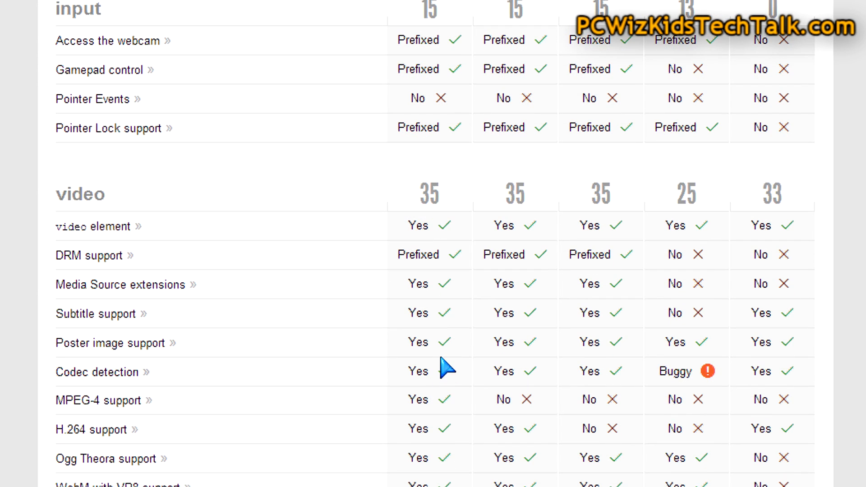
{"action": "scroll", "scroll_direction": "down", "scroll_amount": 3}
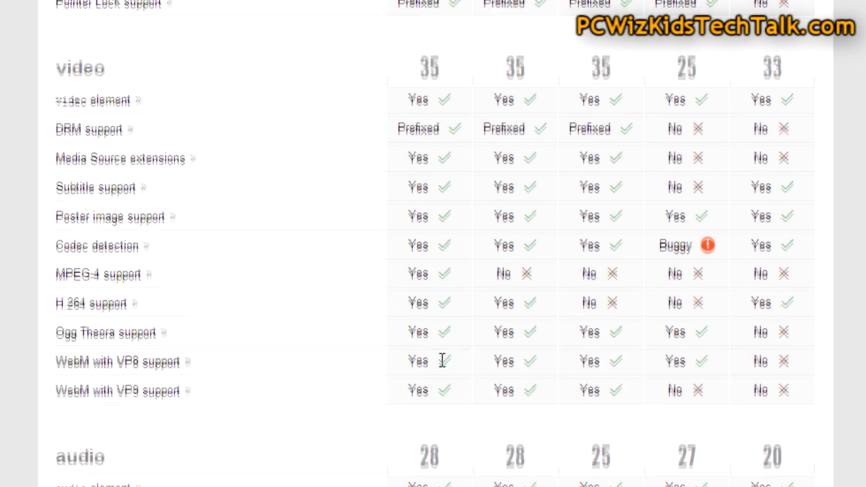
{"action": "scroll", "scroll_direction": "down", "scroll_amount": 3}
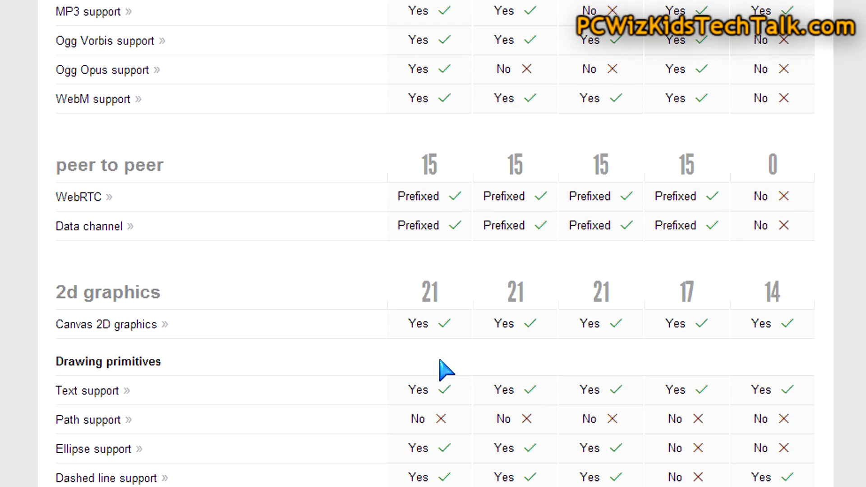